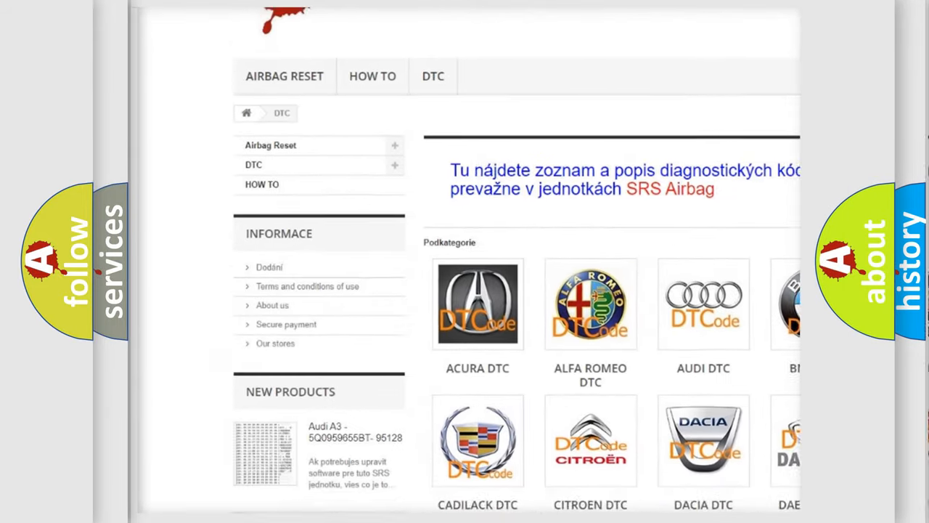
{"action": "scroll", "scroll_direction": "down", "scroll_amount": 3}
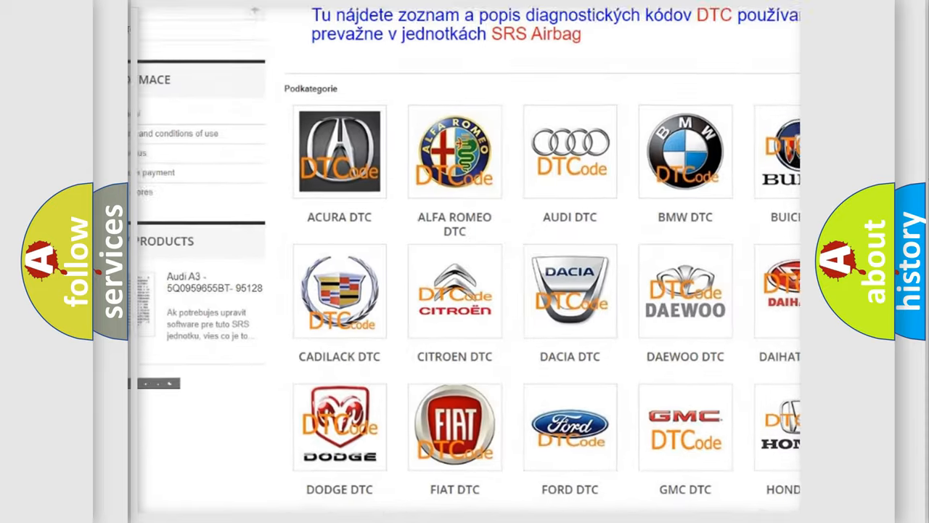
{"action": "scroll", "scroll_direction": "down", "scroll_amount": 3}
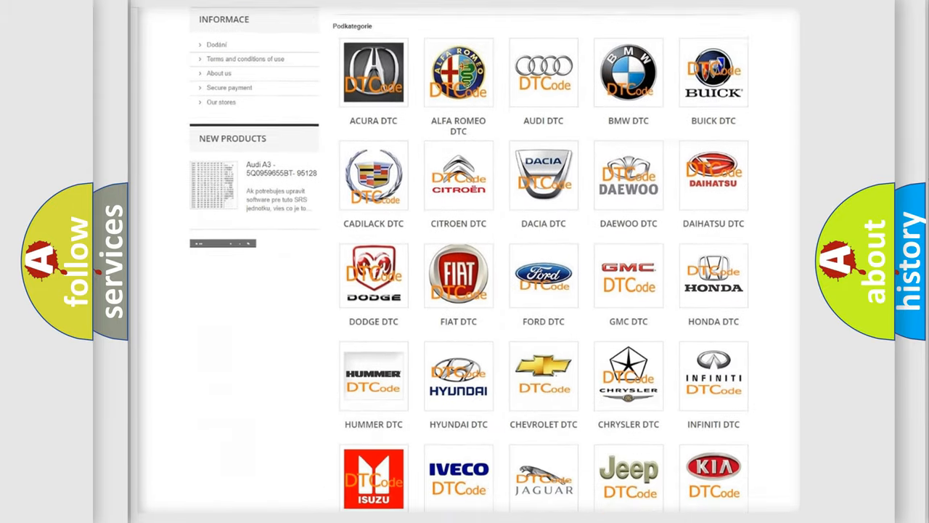
{"action": "scroll", "scroll_direction": "down", "scroll_amount": 3}
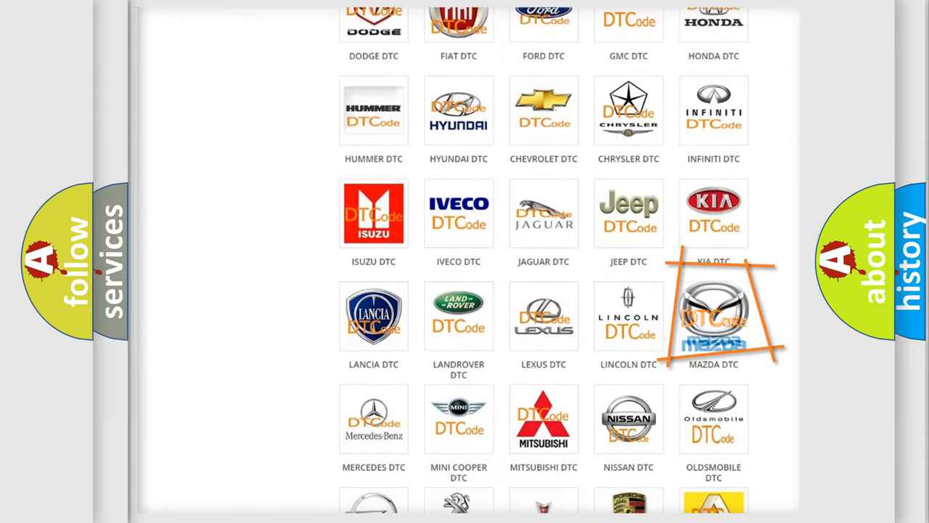